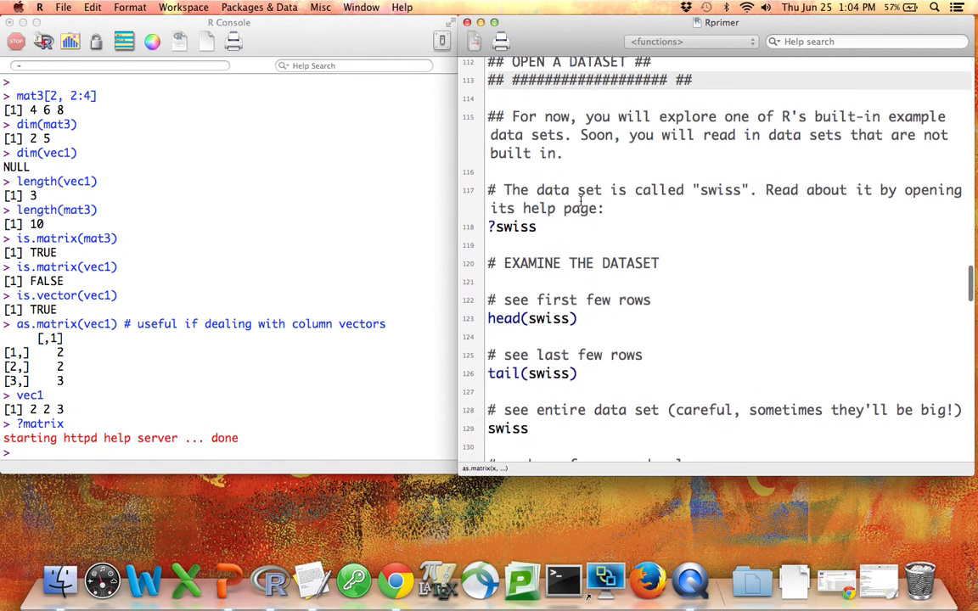
- Run ?swiss and read through the help page's variable descriptions
scroll("down", 3)
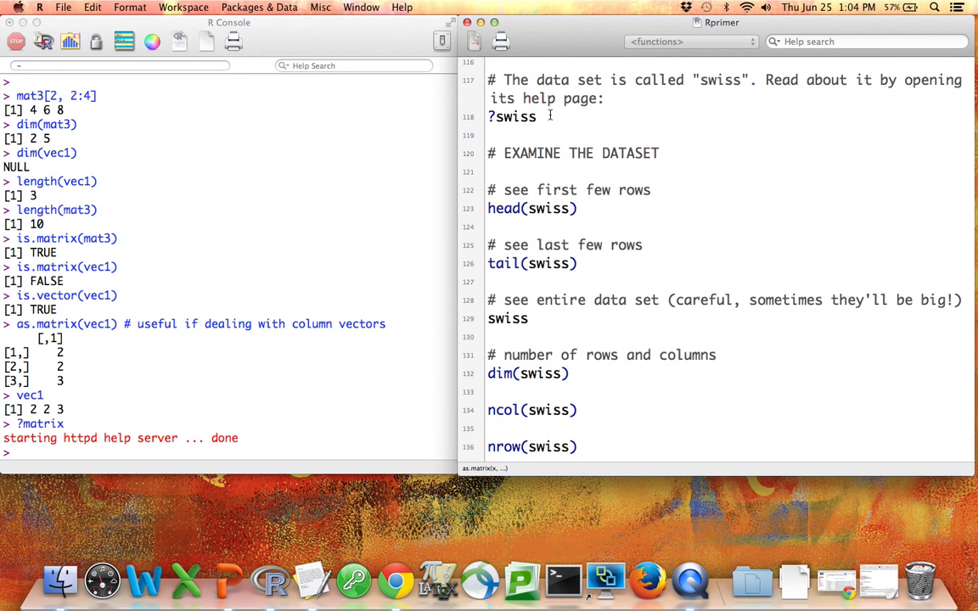
double_click(513, 116)
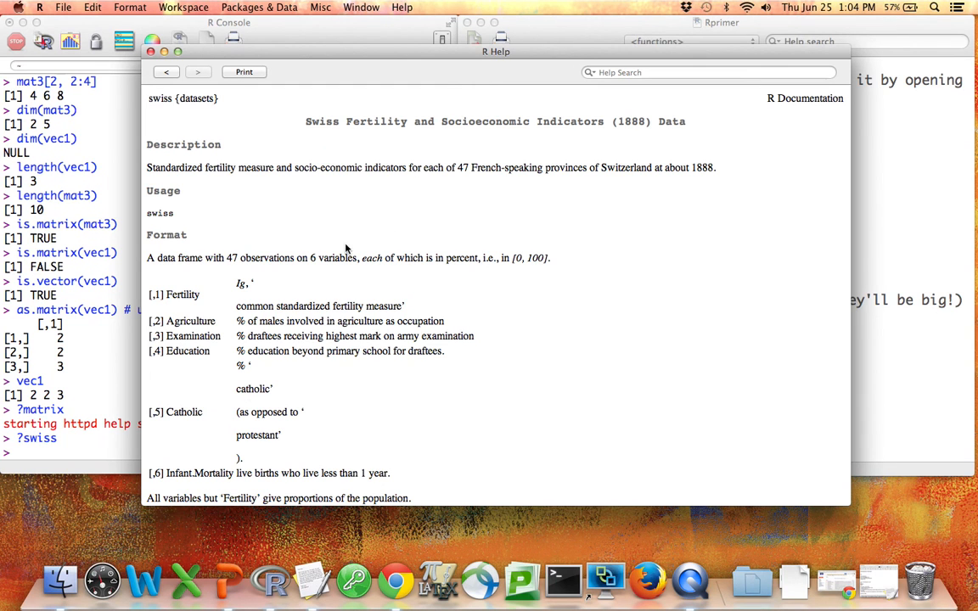
mouse_move(348, 136)
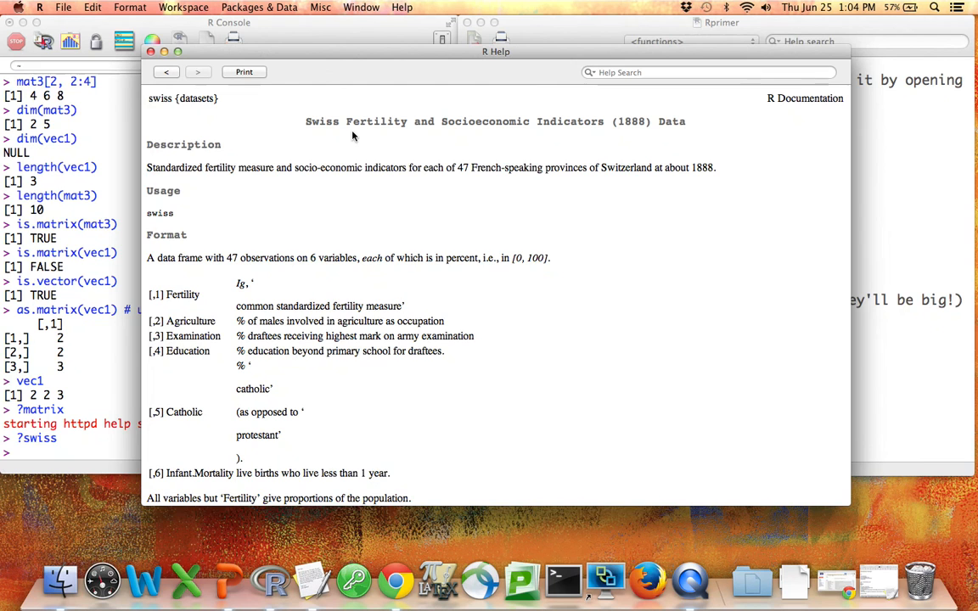
mouse_move(625, 136)
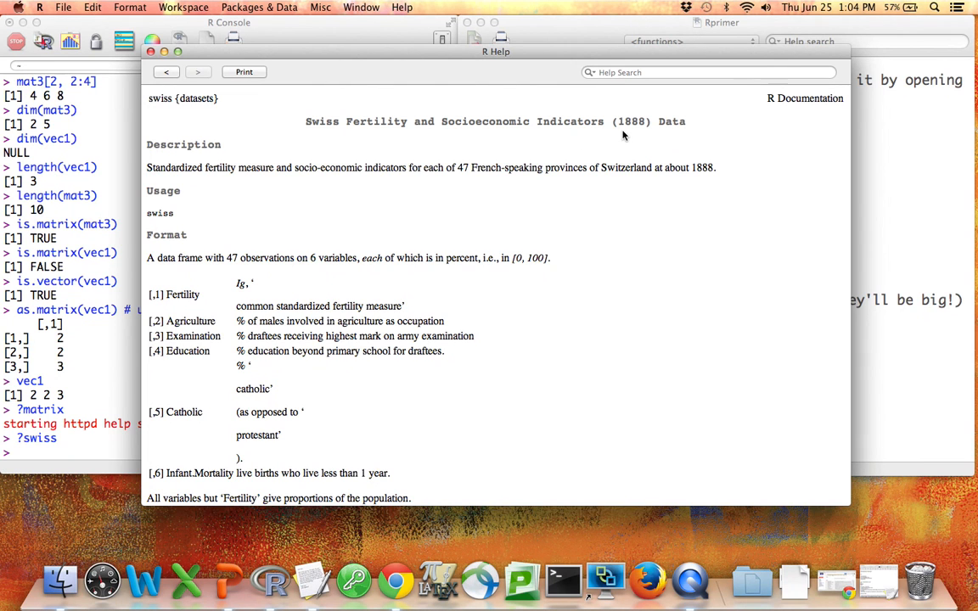
mouse_move(261, 180)
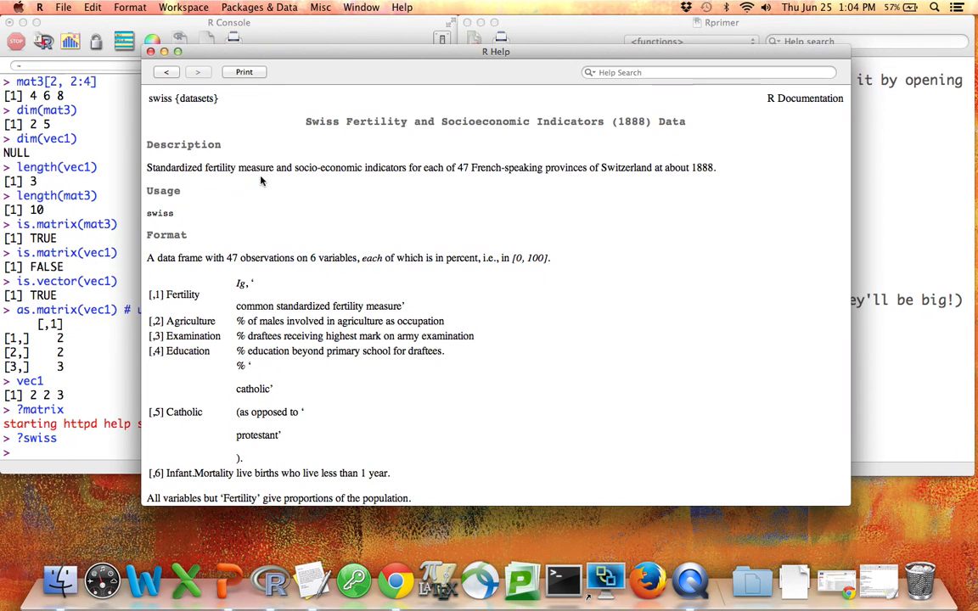
mouse_move(389, 173)
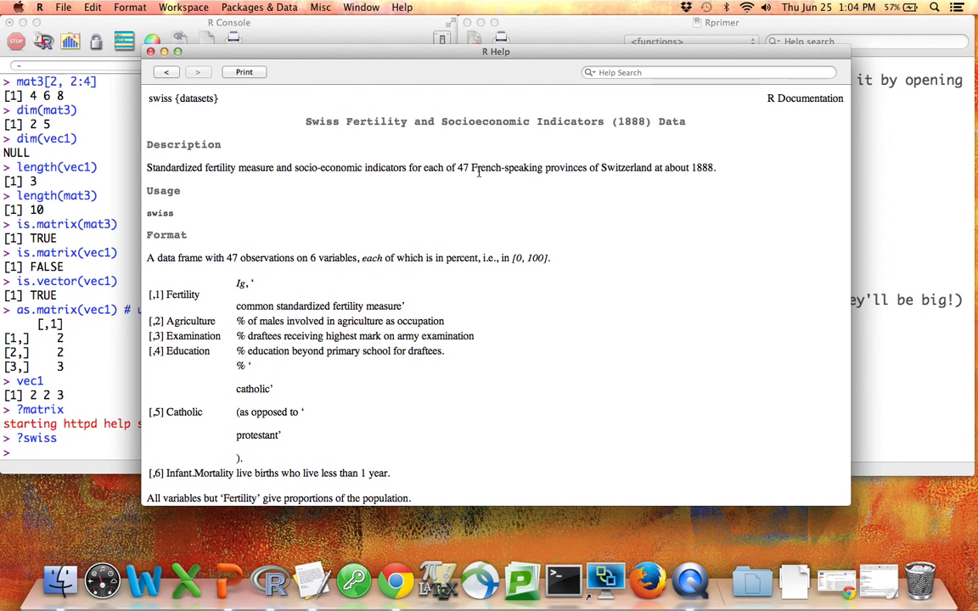
mouse_move(606, 180)
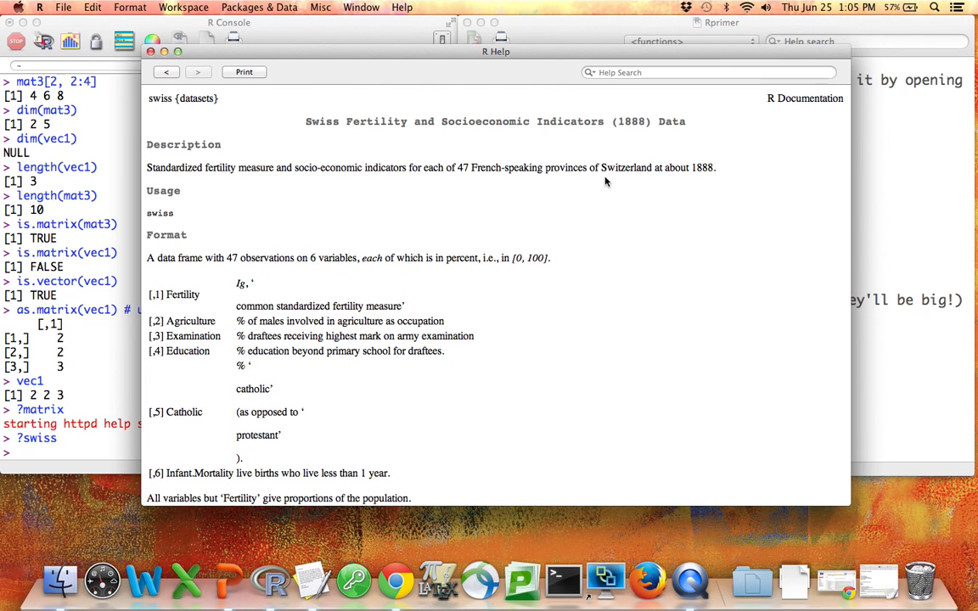
mouse_move(474, 180)
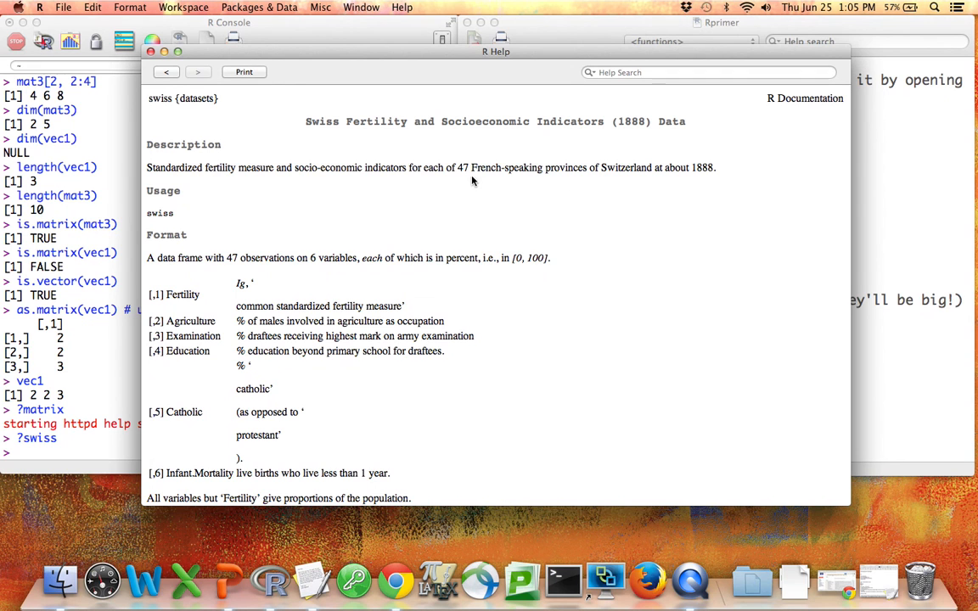
mouse_move(468, 231)
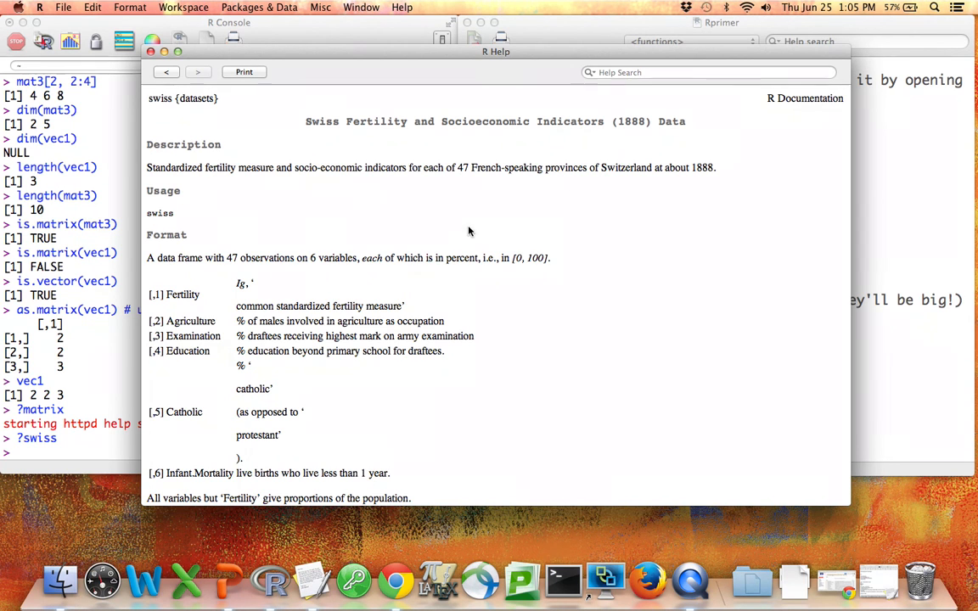
mouse_move(465, 212)
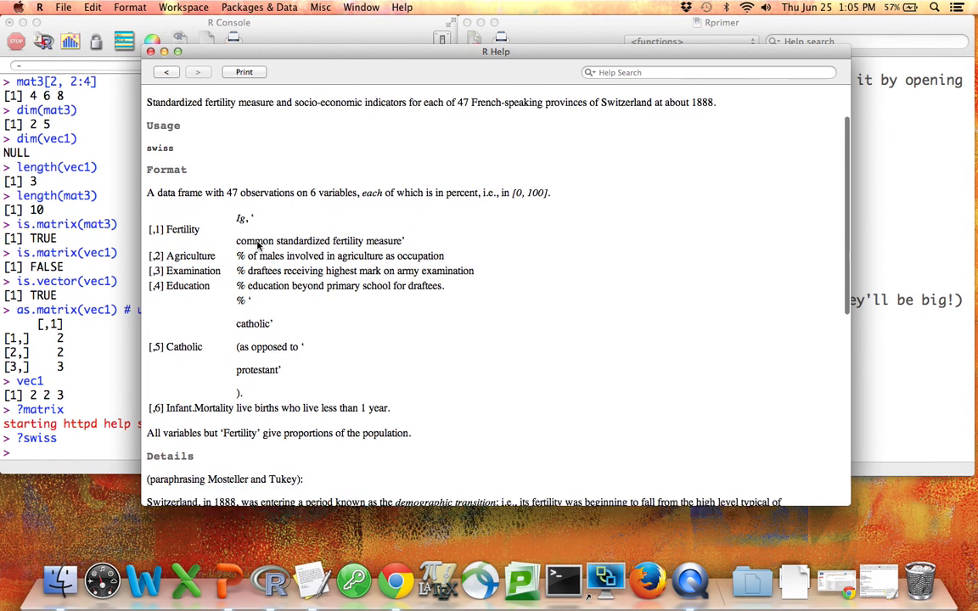
scroll("down", 3)
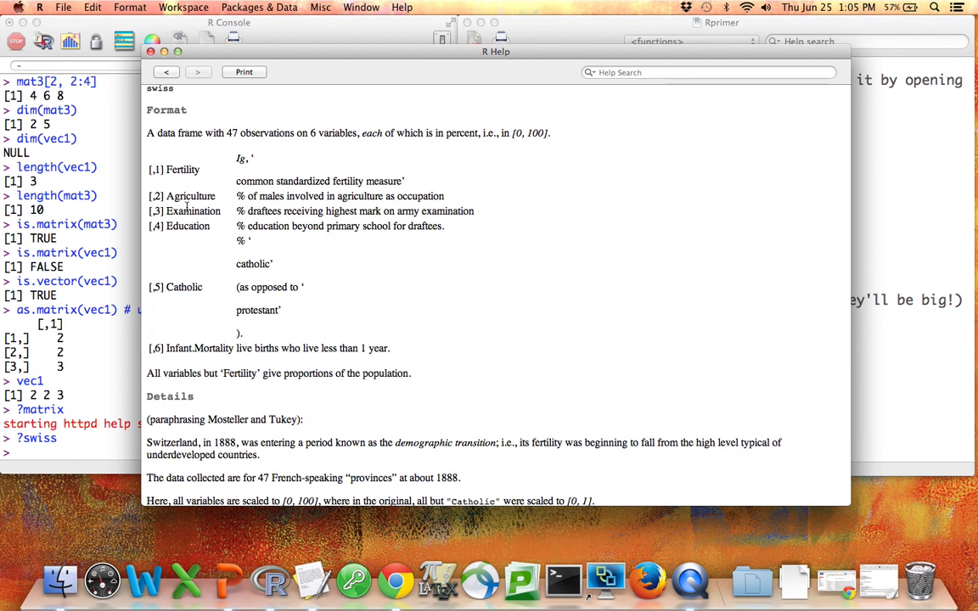
mouse_move(291, 314)
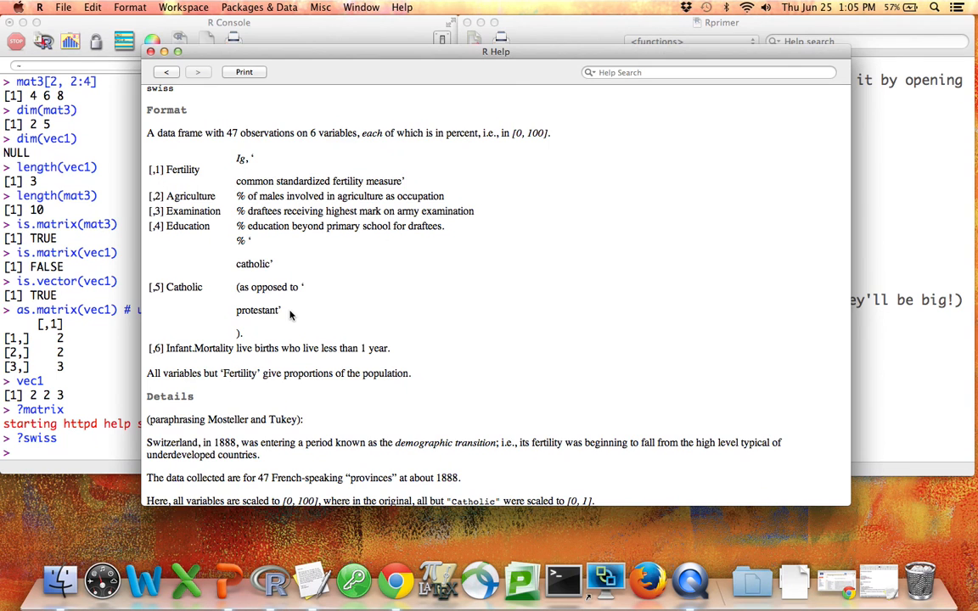
scroll("down", 3)
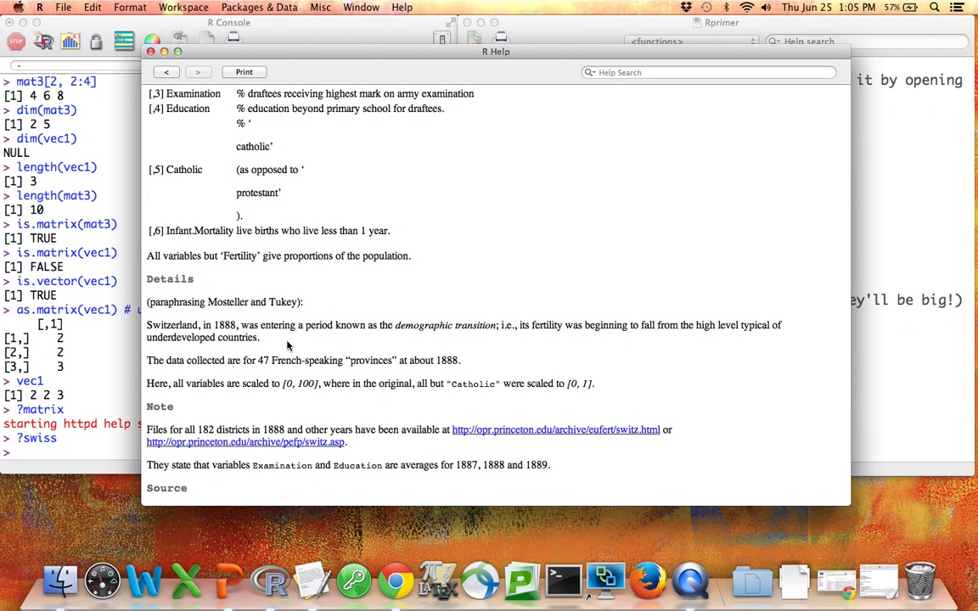
scroll("down", 3)
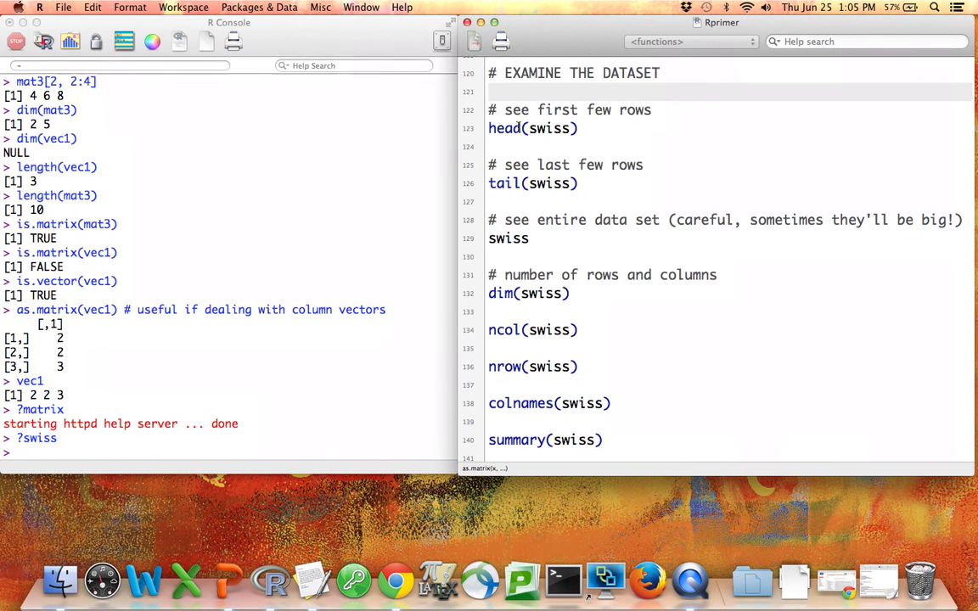
- Run head(swiss) and tail(swiss) to show the first and last six rows
left_click(506, 129)
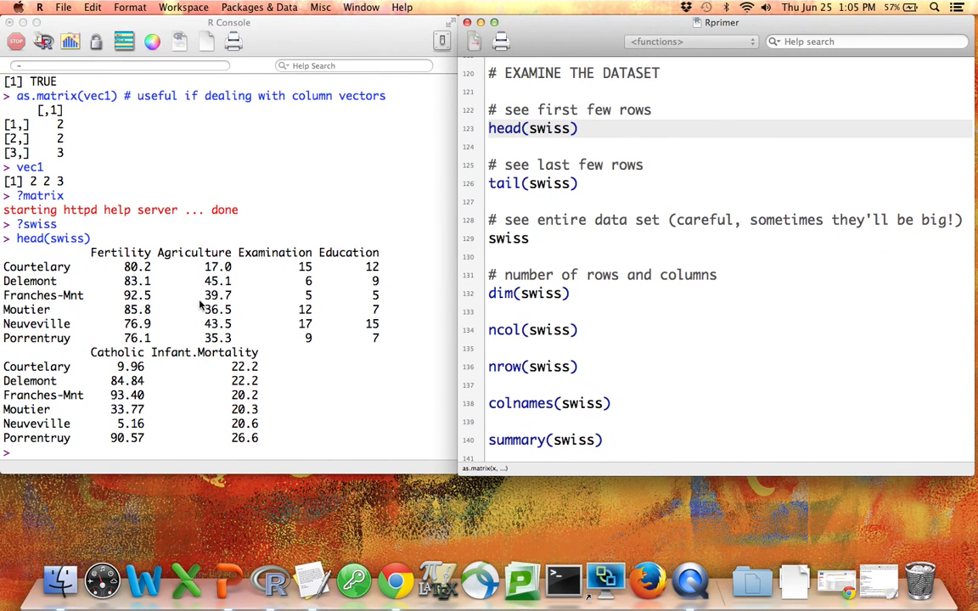
mouse_move(260, 297)
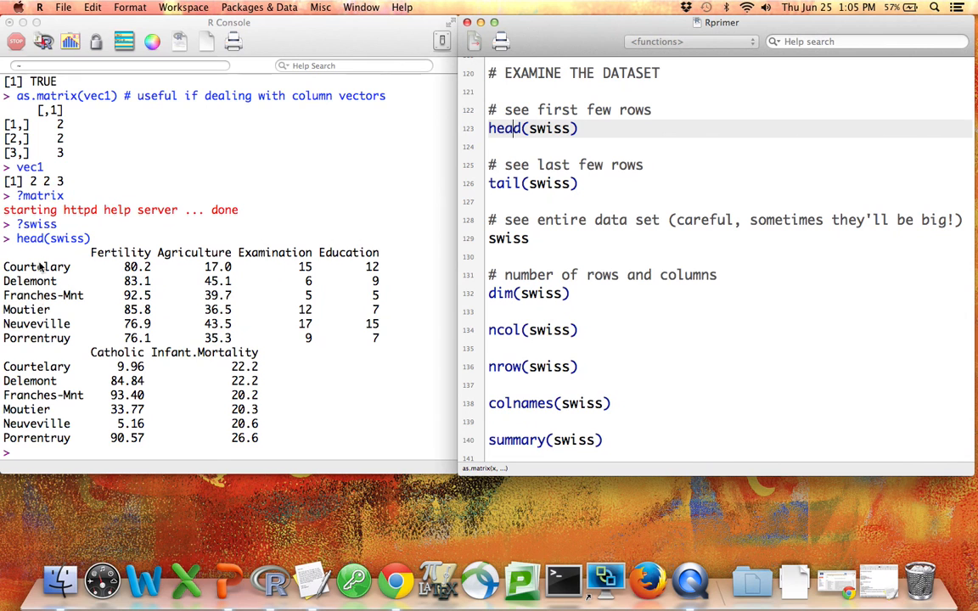
mouse_move(134, 258)
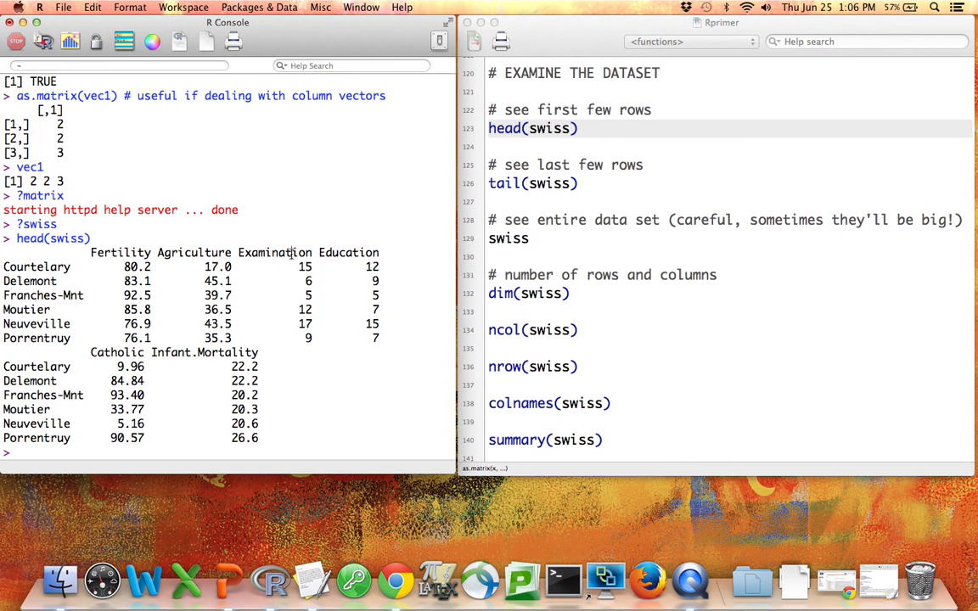
double_click(348, 251)
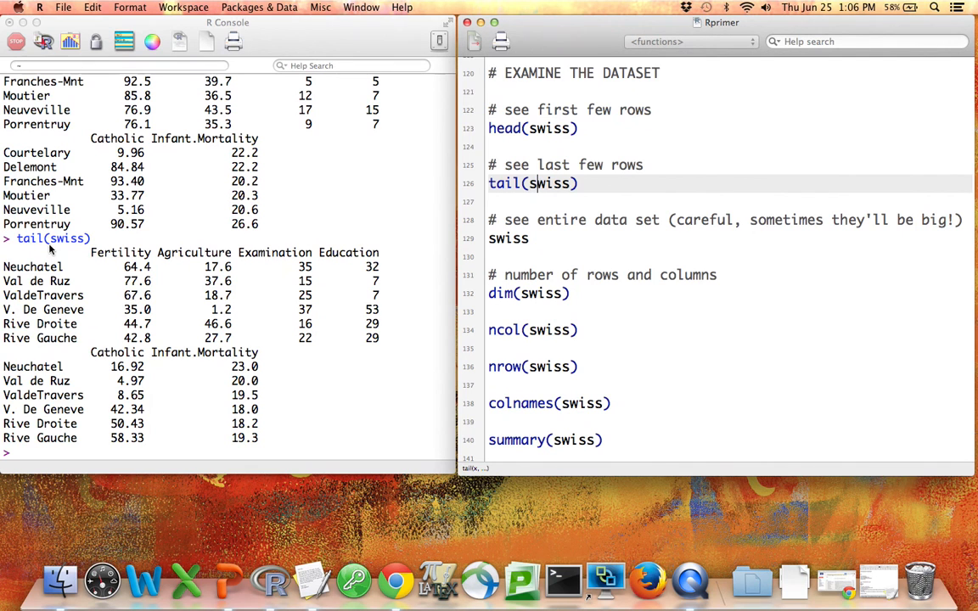
mouse_move(109, 337)
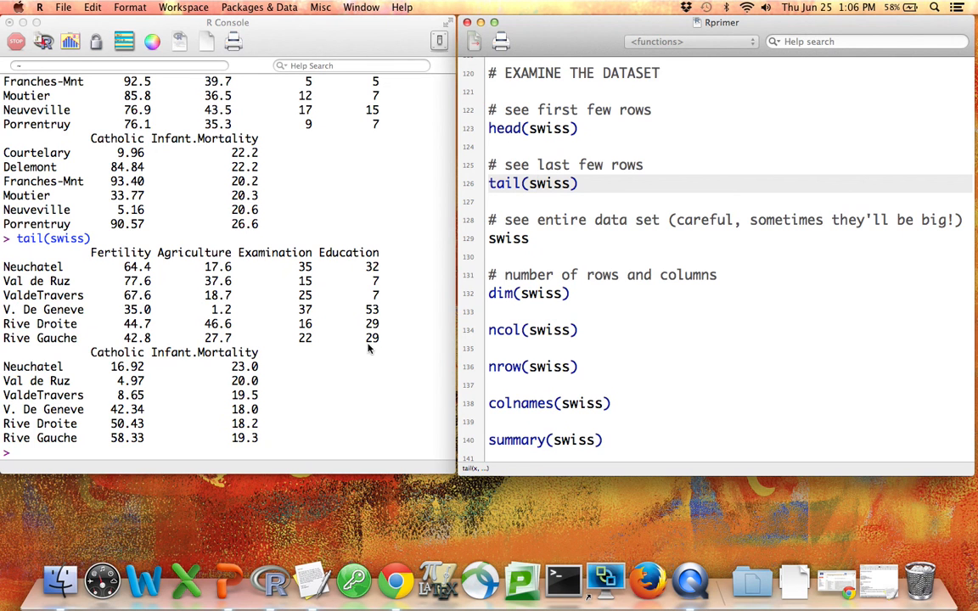
- Scroll the console through the printed swiss provinces down to Rive Gauche
scroll("down", 3)
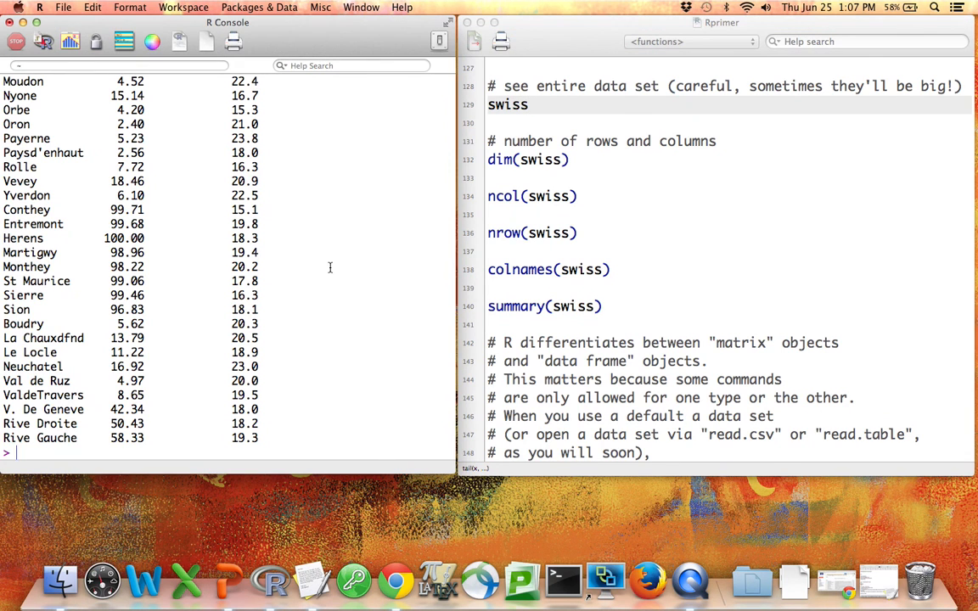
- Print the entire swiss dataset again, all 47 provinces through Rive Gauche
scroll("down", 3)
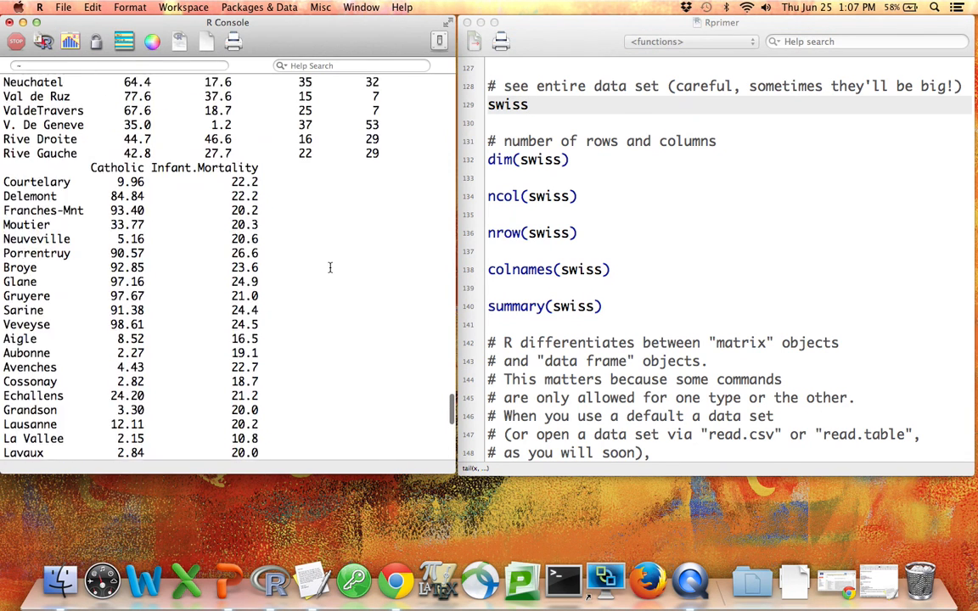
key("Return")
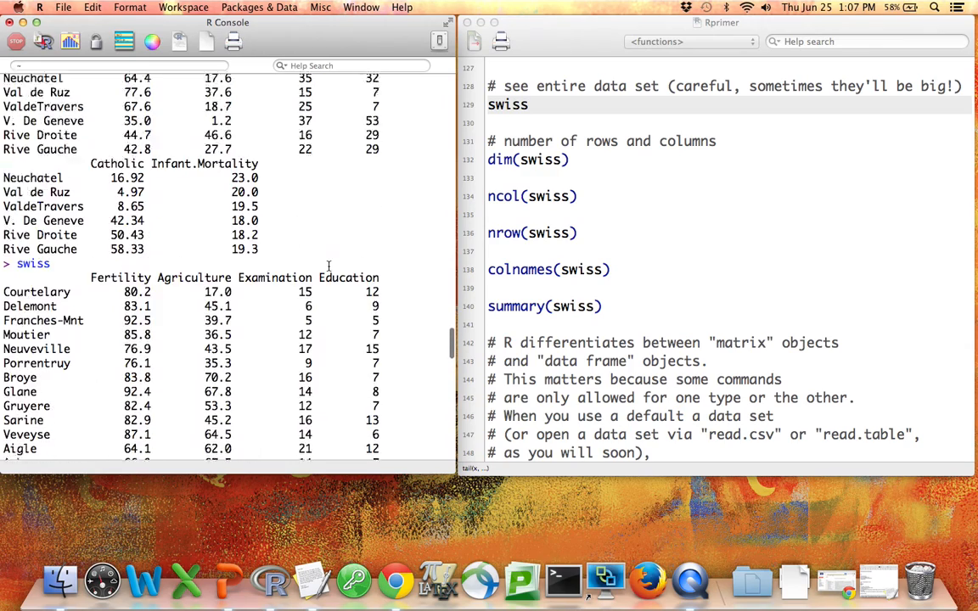
scroll("down", 3)
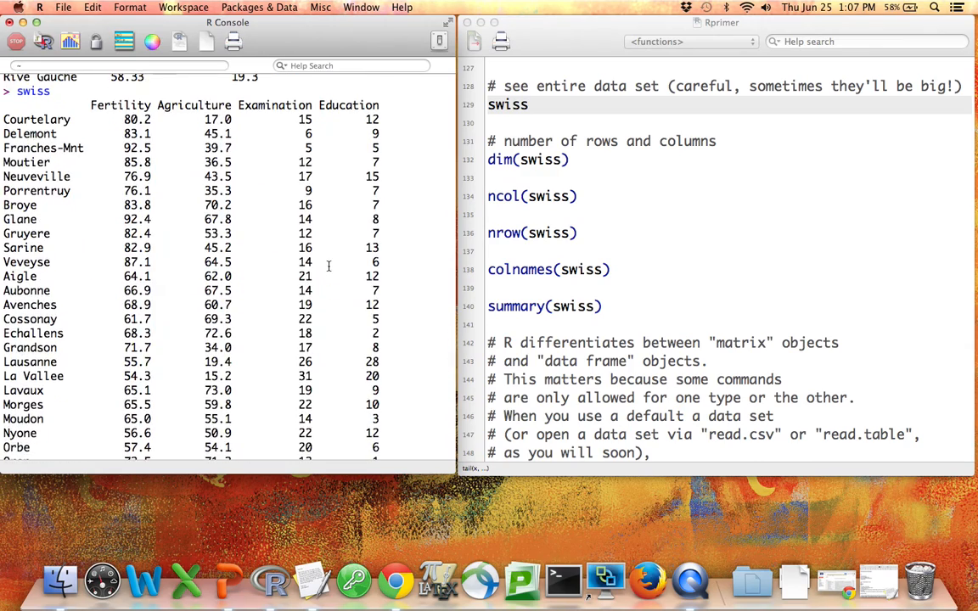
scroll("down", 3)
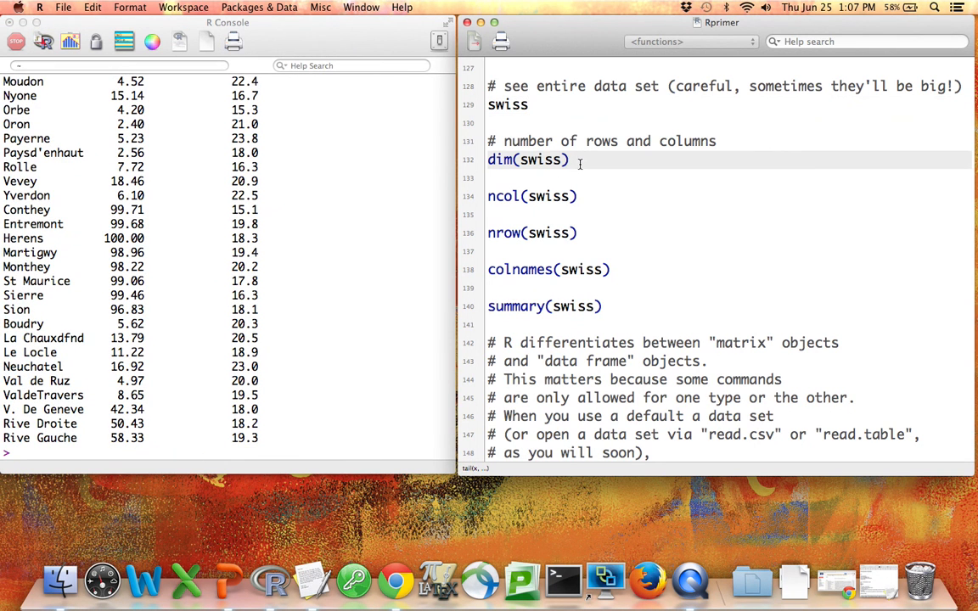
- Run dim(swiss) to report 47 rows and 6 columns, then names and summary statistics
double_click(499, 159)
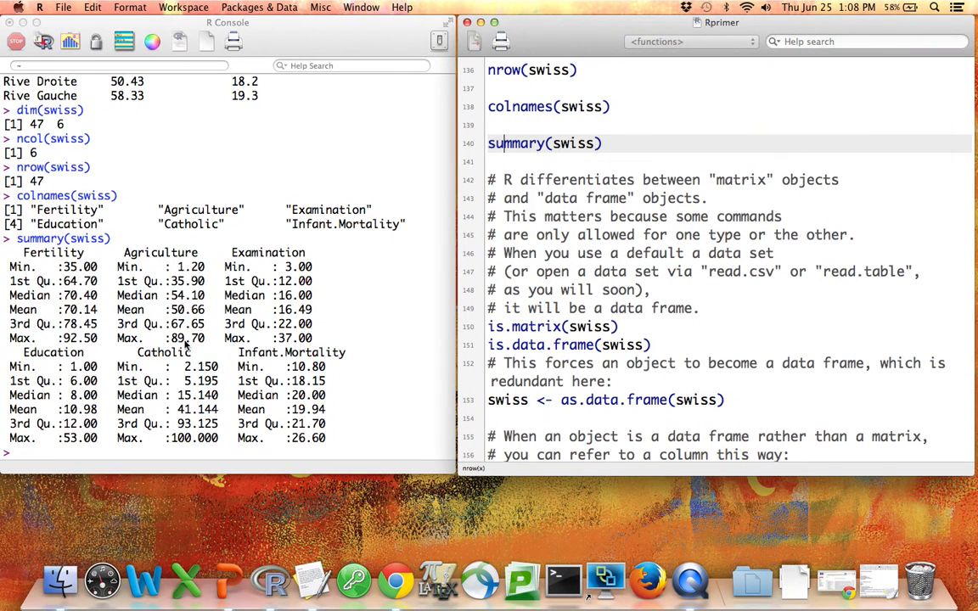
mouse_move(216, 440)
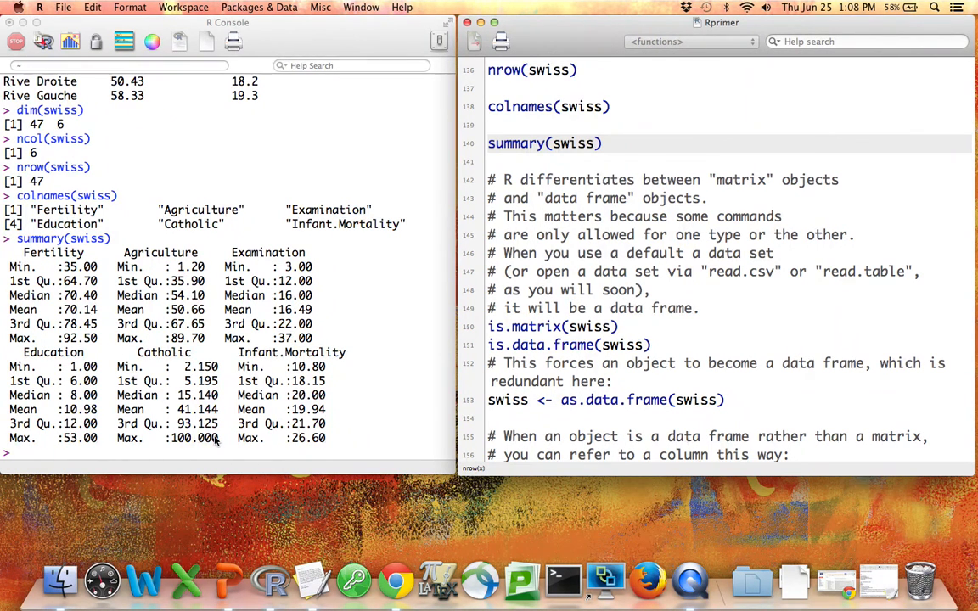
- Run is.matrix(swiss), is.data.frame(swiss) and swiss <- as.data.frame(swiss)
scroll("down", 3)
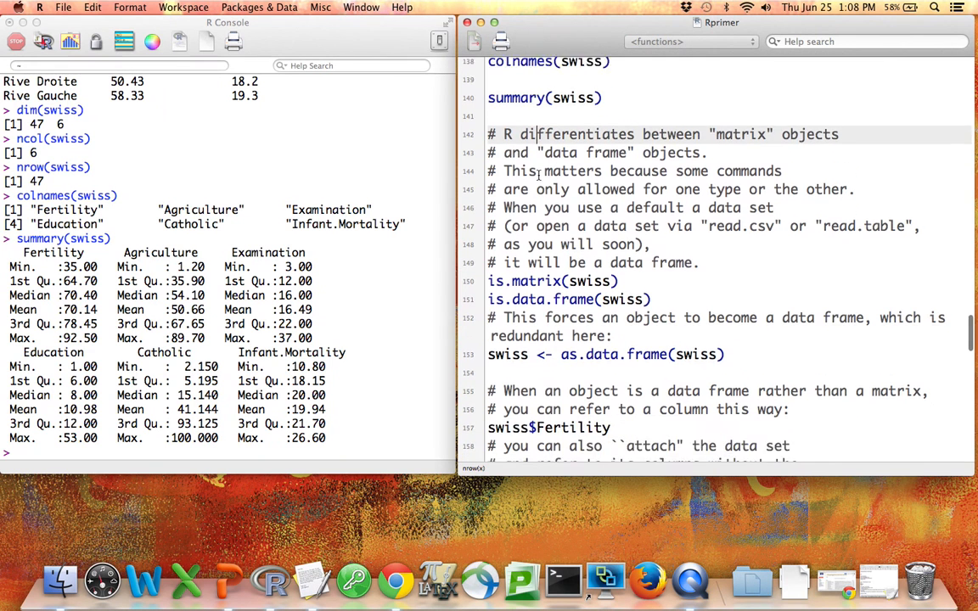
scroll("down", 3)
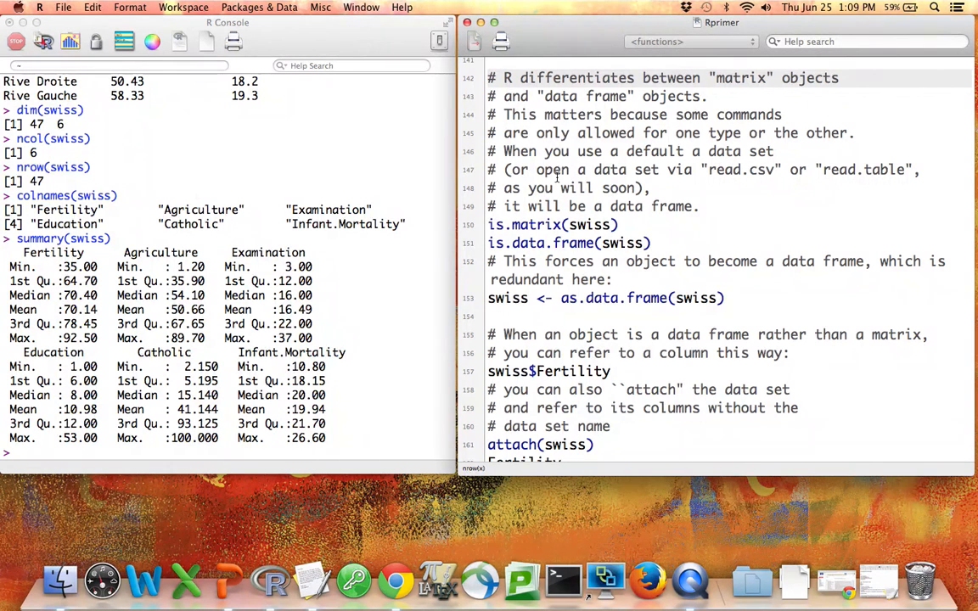
left_click(533, 78)
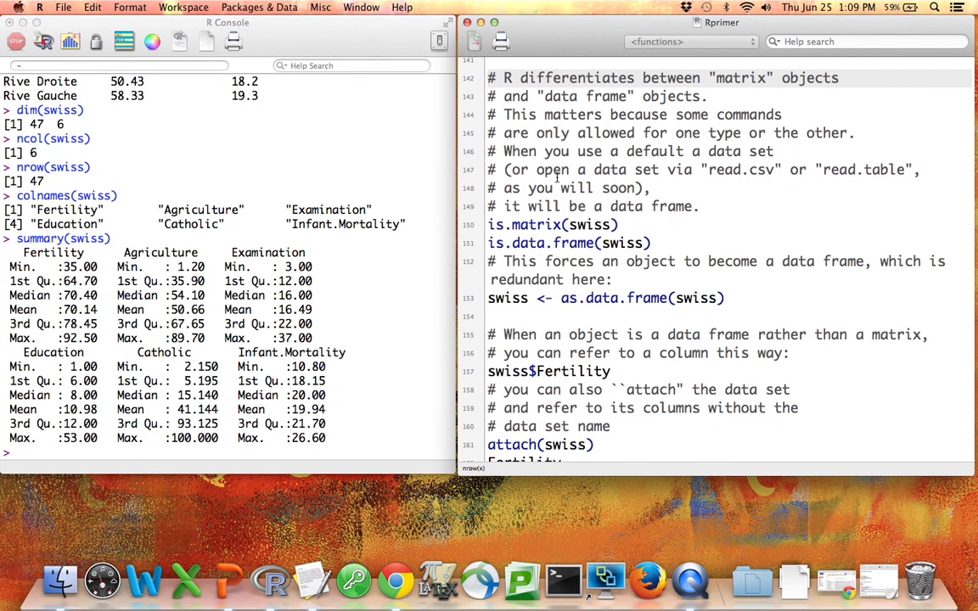
left_click(535, 78)
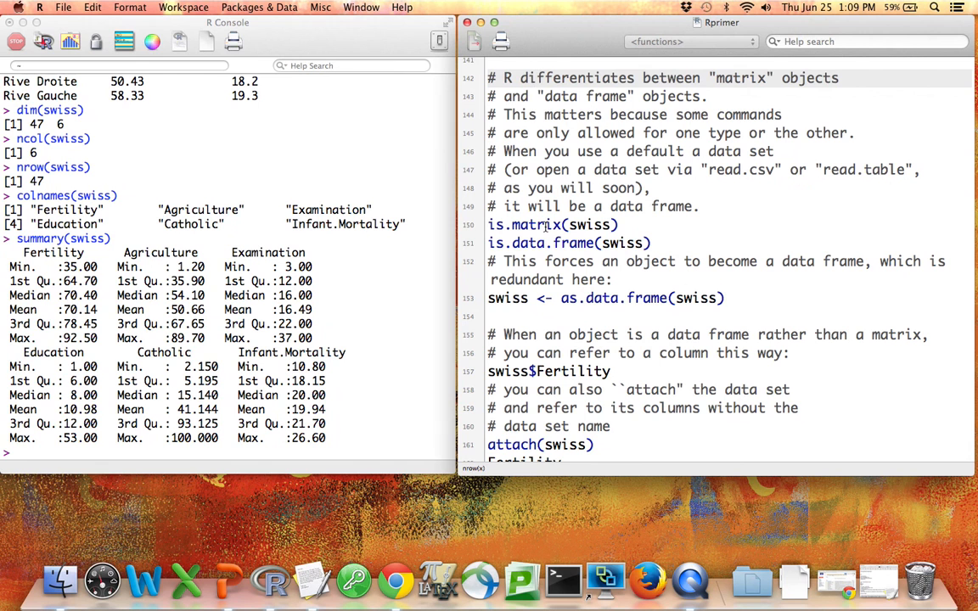
mouse_move(534, 224)
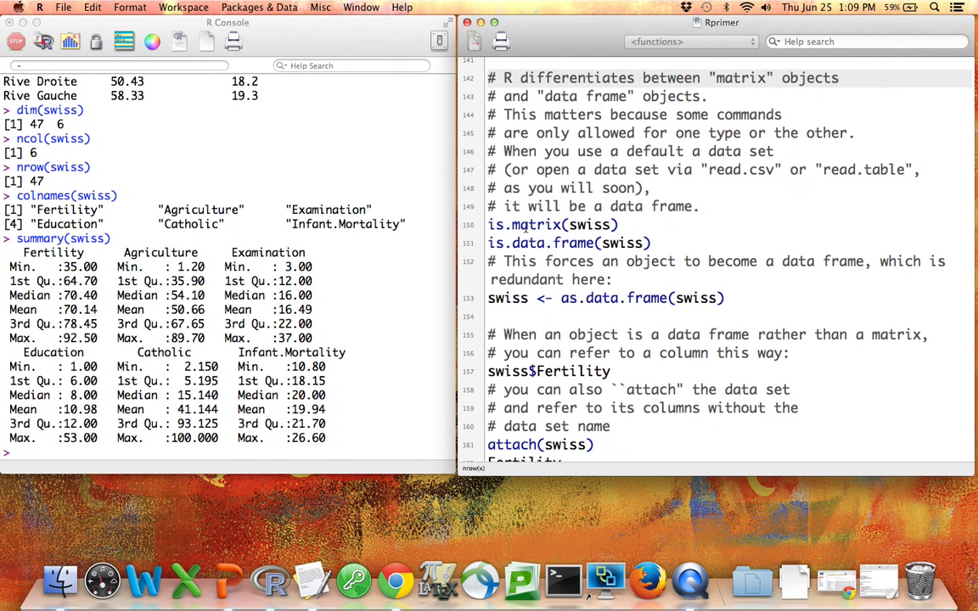
left_click(552, 224)
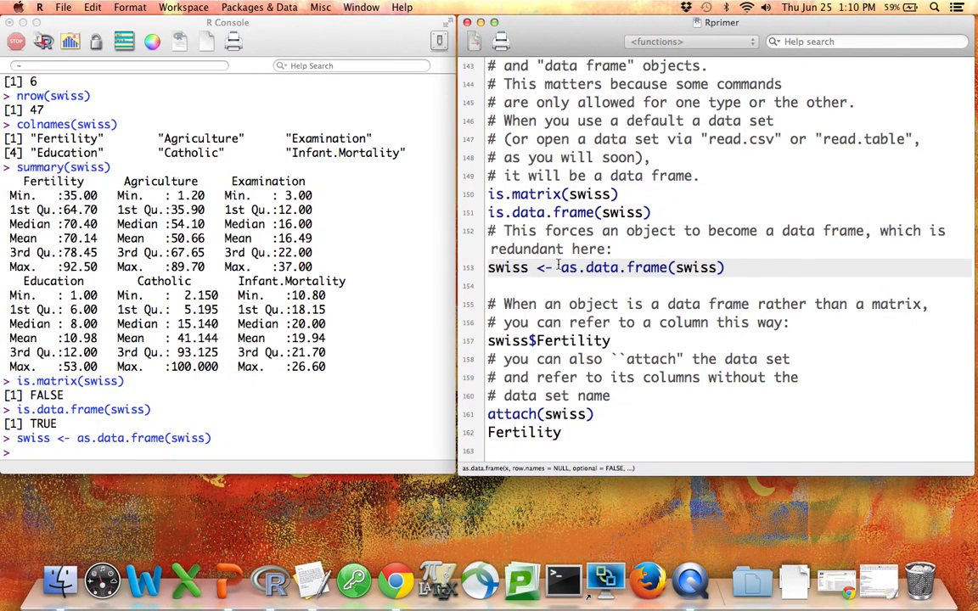
- Print Fertility by index swiss[,1] and by name swiss[,"Fertility"]
scroll("down", 3)
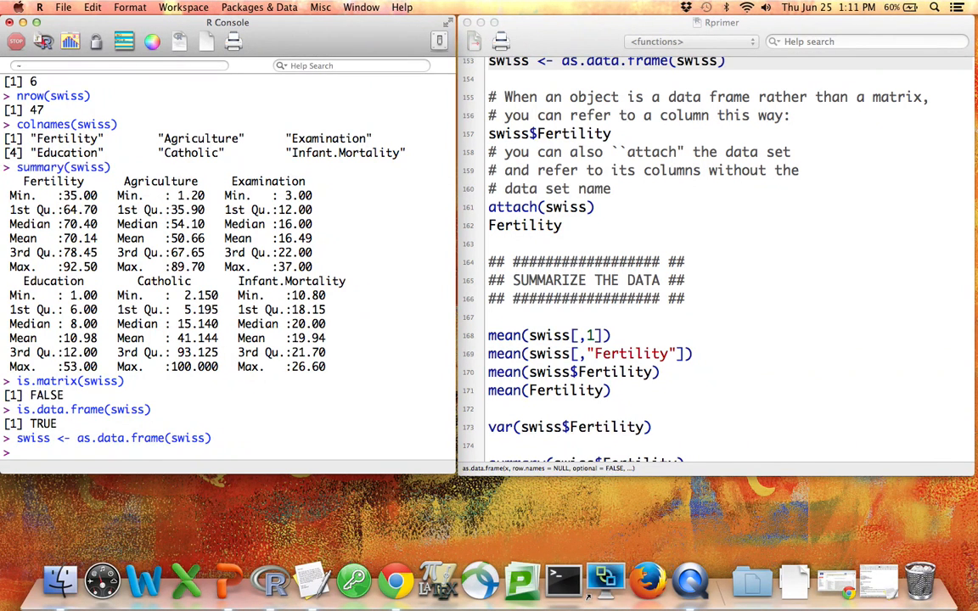
type("swiss[,1")
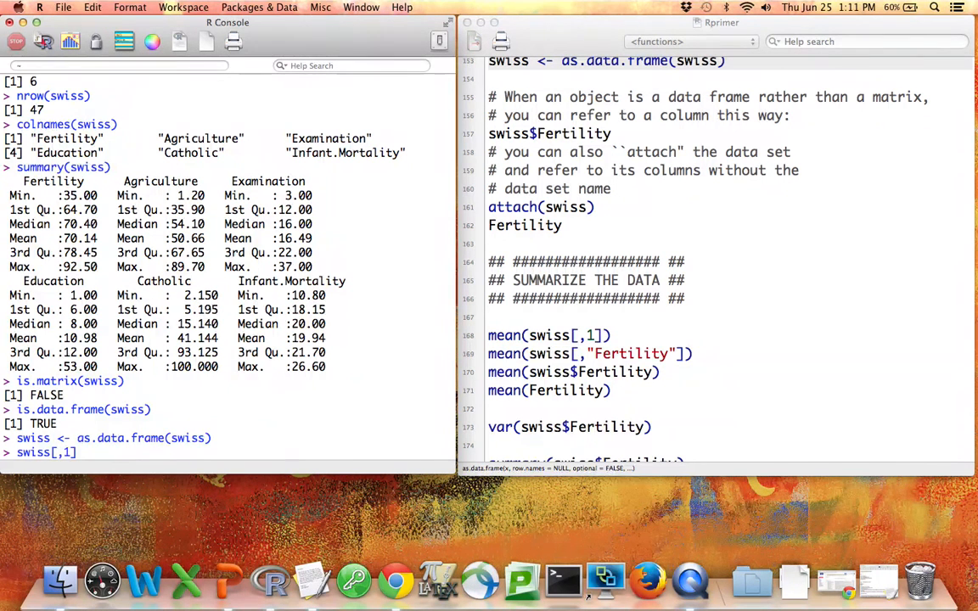
key("Return")
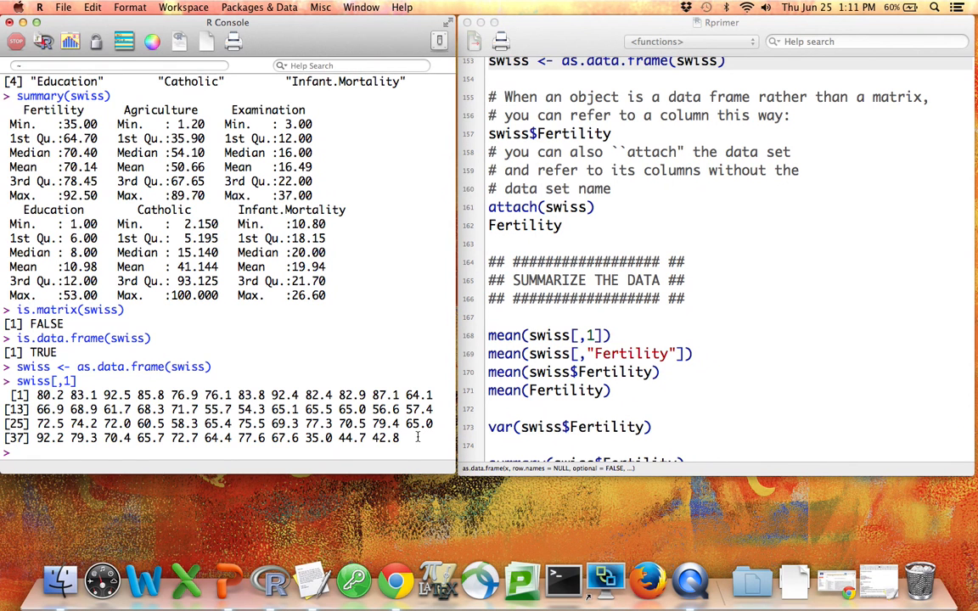
type("siww")
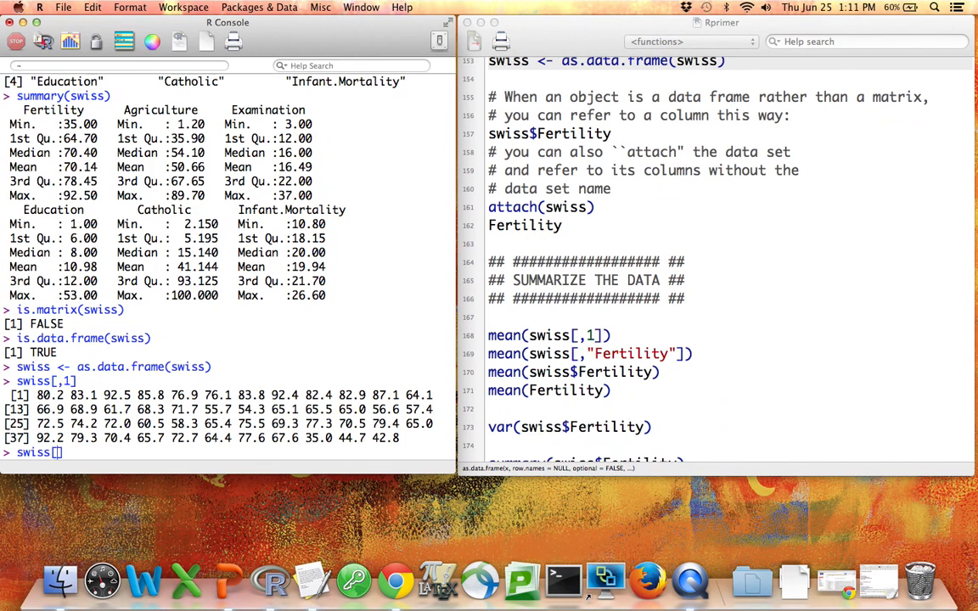
type(",\"Fertility")
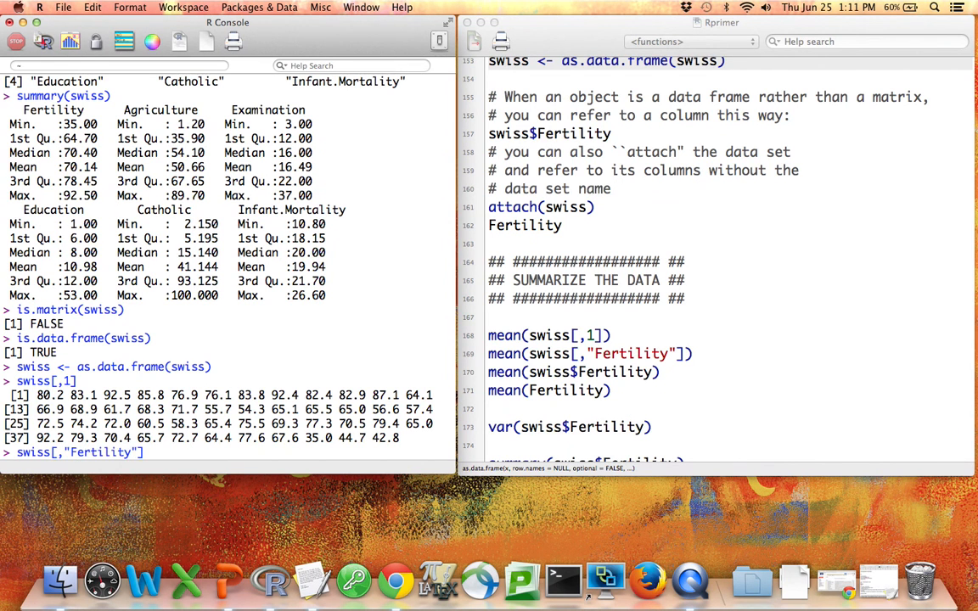
key("Return")
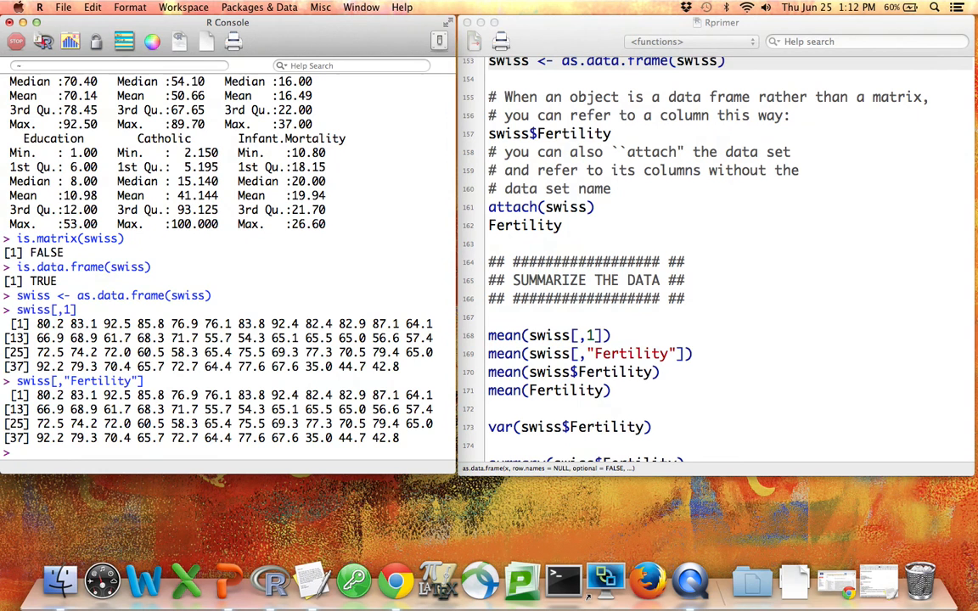
- Print the Fertility column with dollar notation swiss$Fertility
type("swiss")
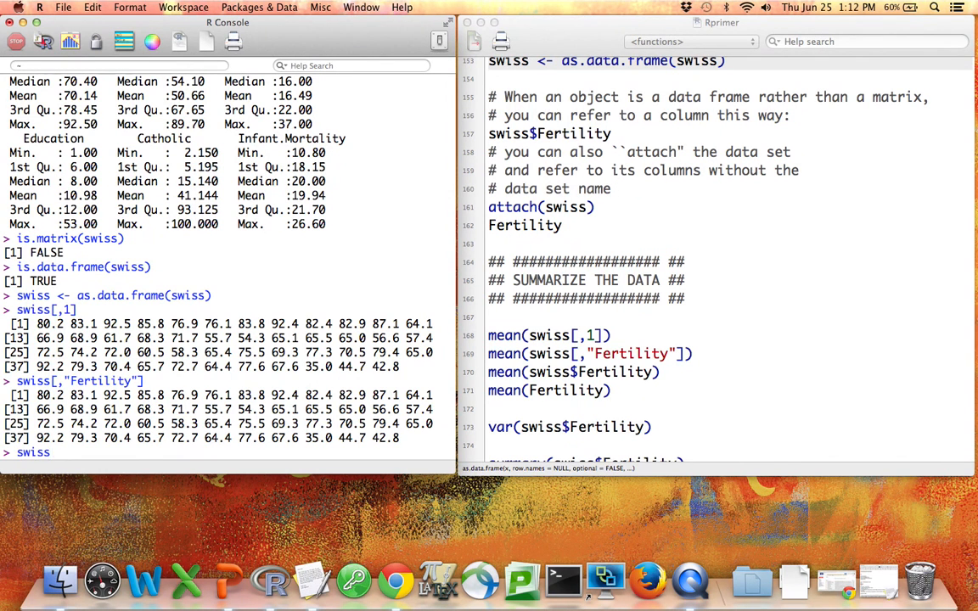
type("$")
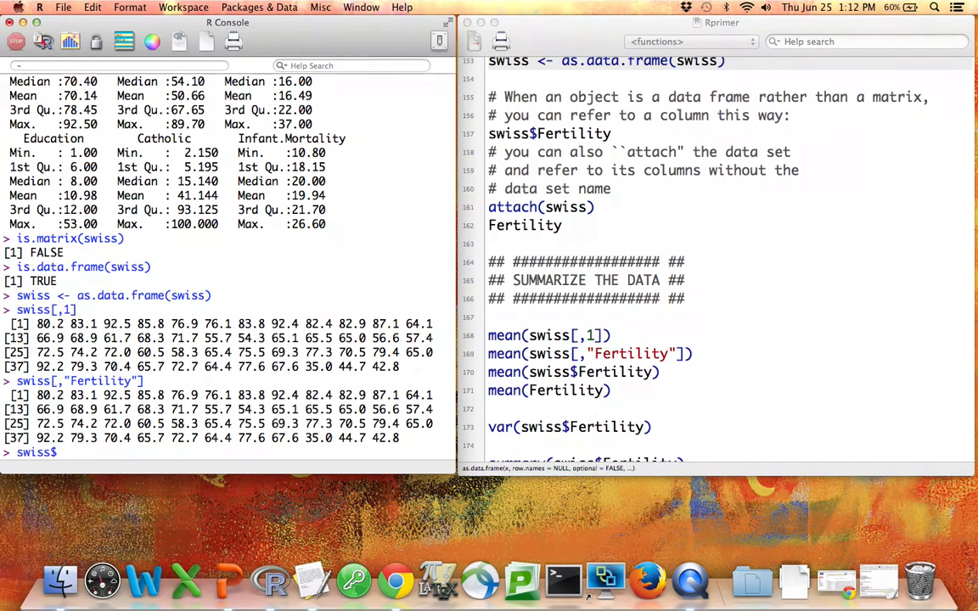
type("Fertility")
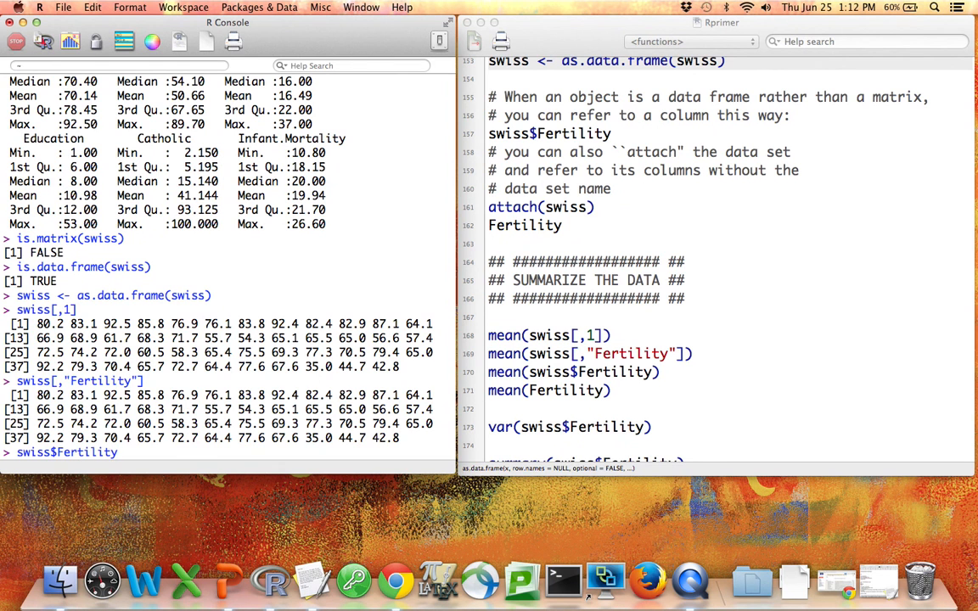
key("Return")
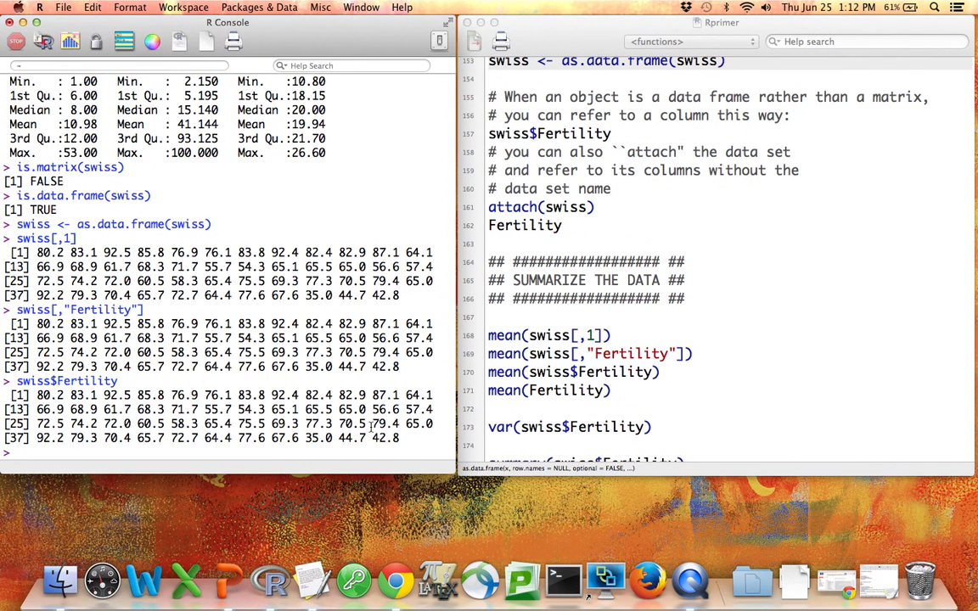
- List the first two columns together with swiss[,1:2]
double_click(66, 381)
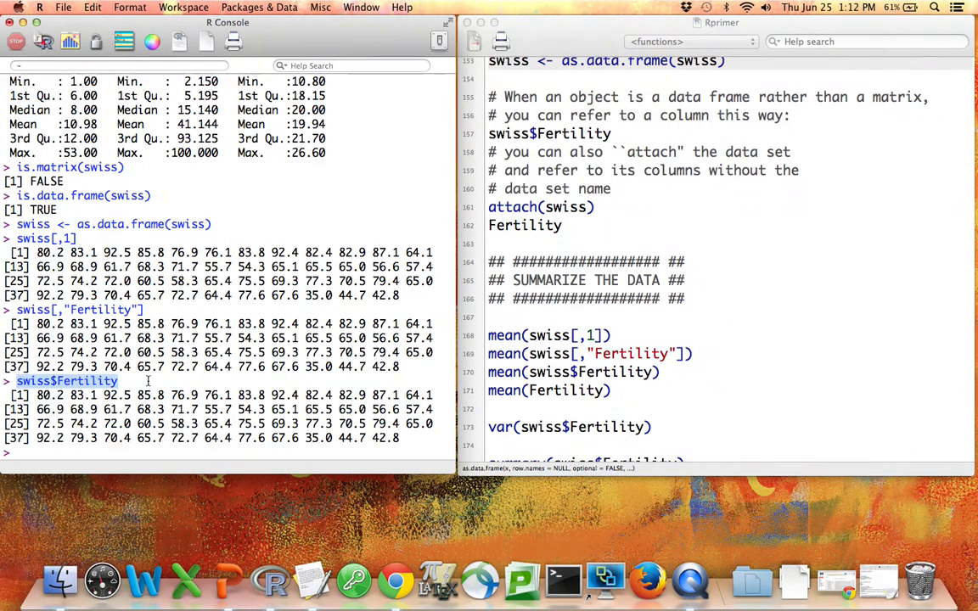
type("swiss[,1:2")
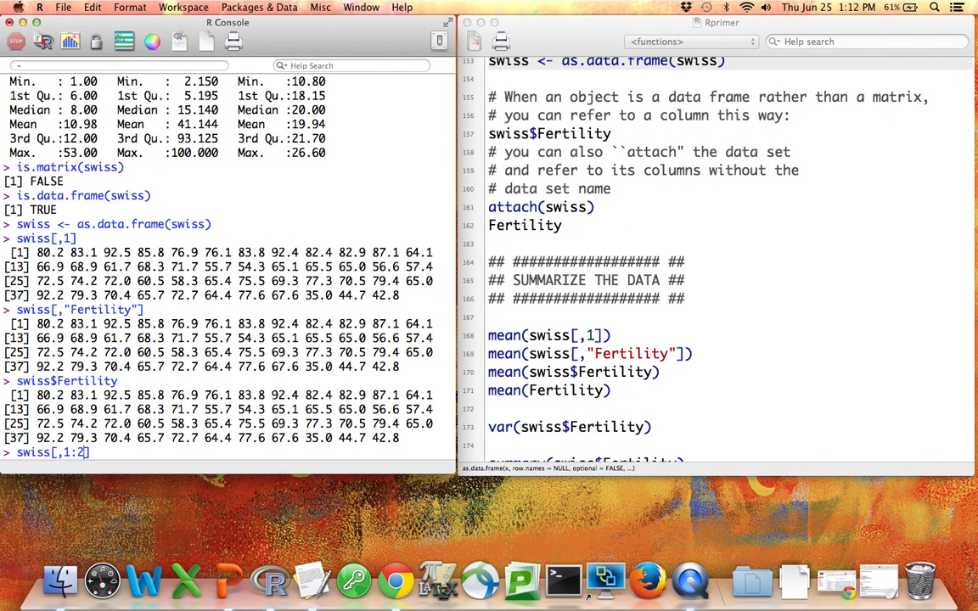
key("Return")
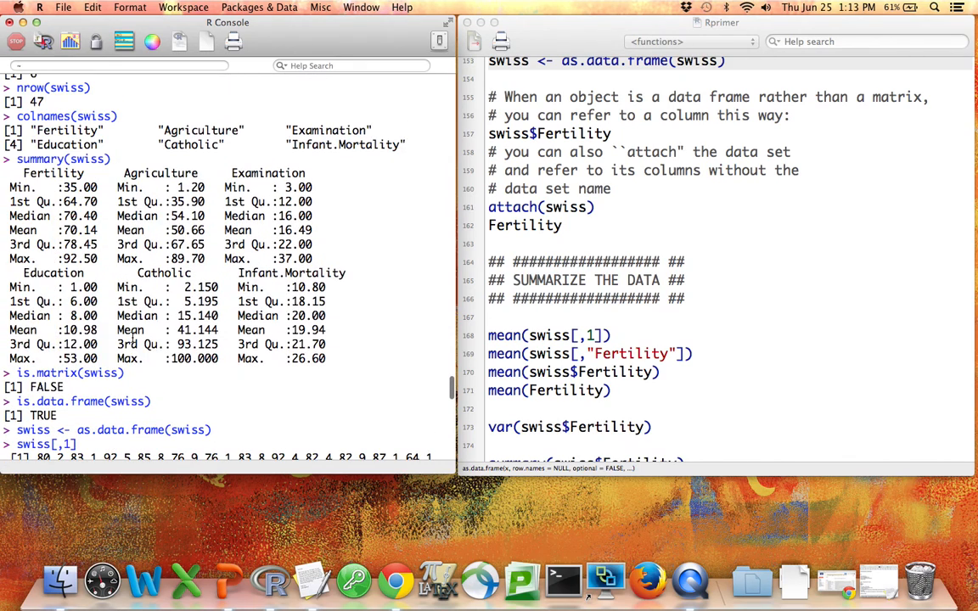
- Print Fertility and Agriculture together with swiss[,c("Fertility","Agriculture")]
double_click(52, 173)
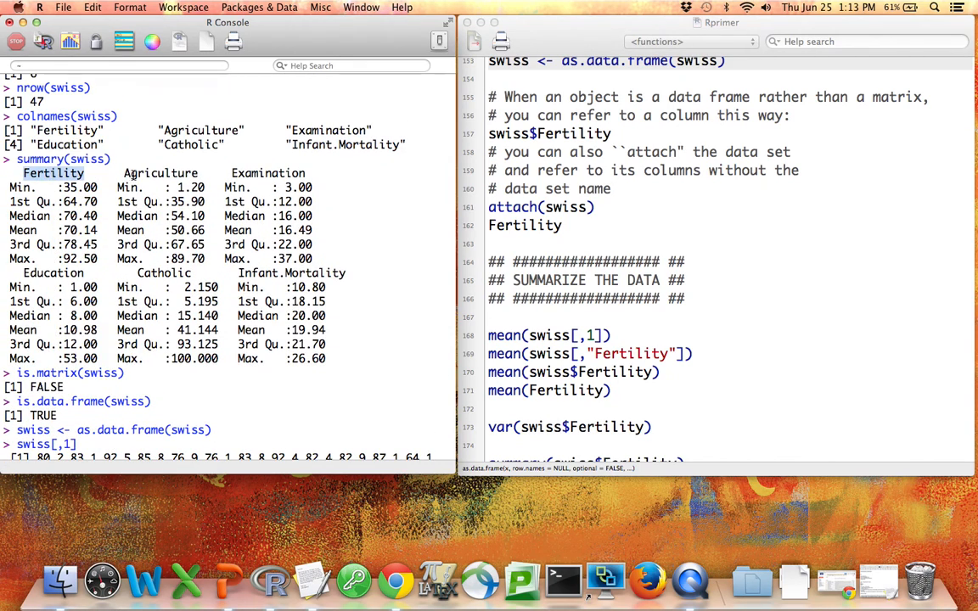
type("swiss[,c(\"")
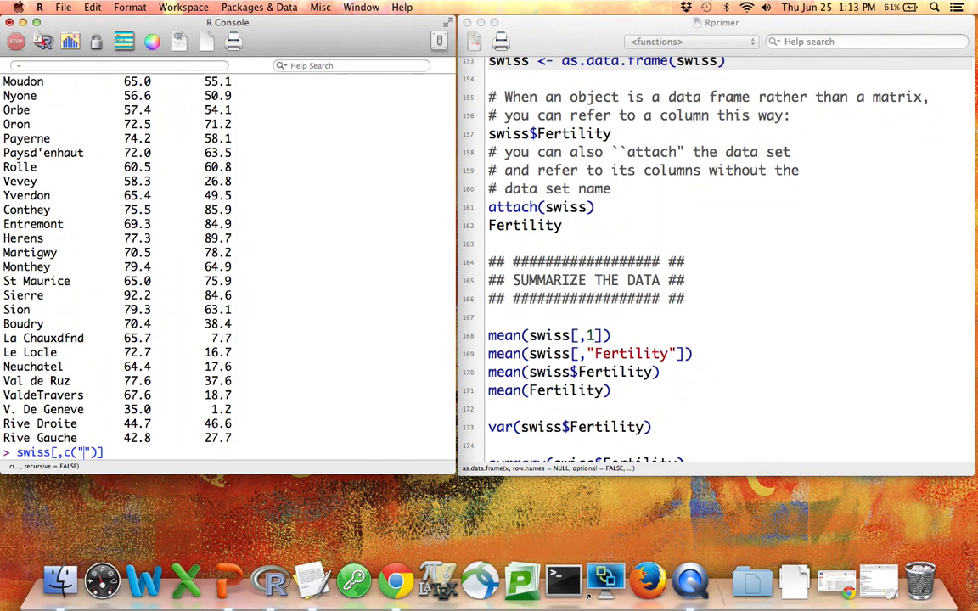
type("Fertility")
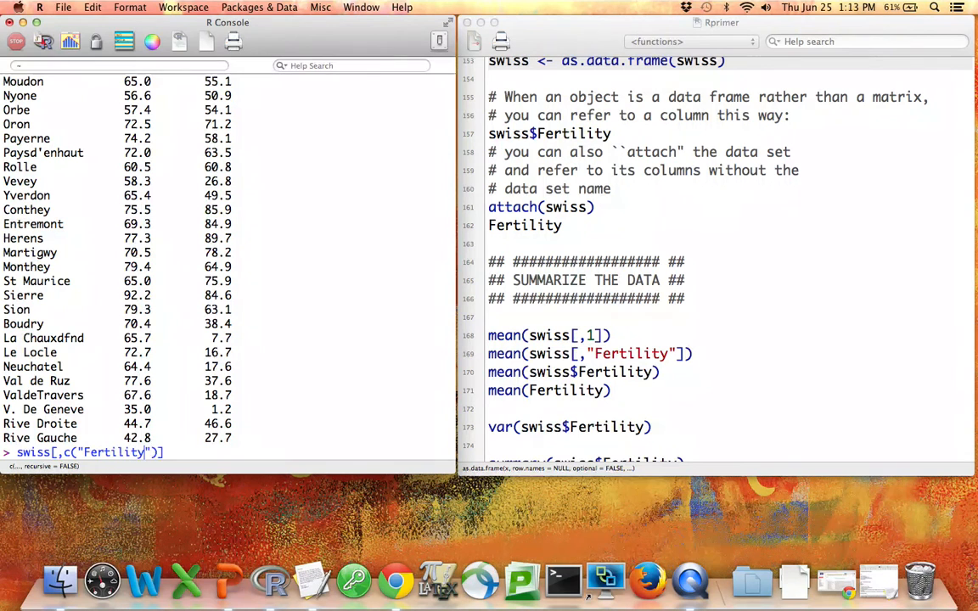
type(",\"Agri\"")
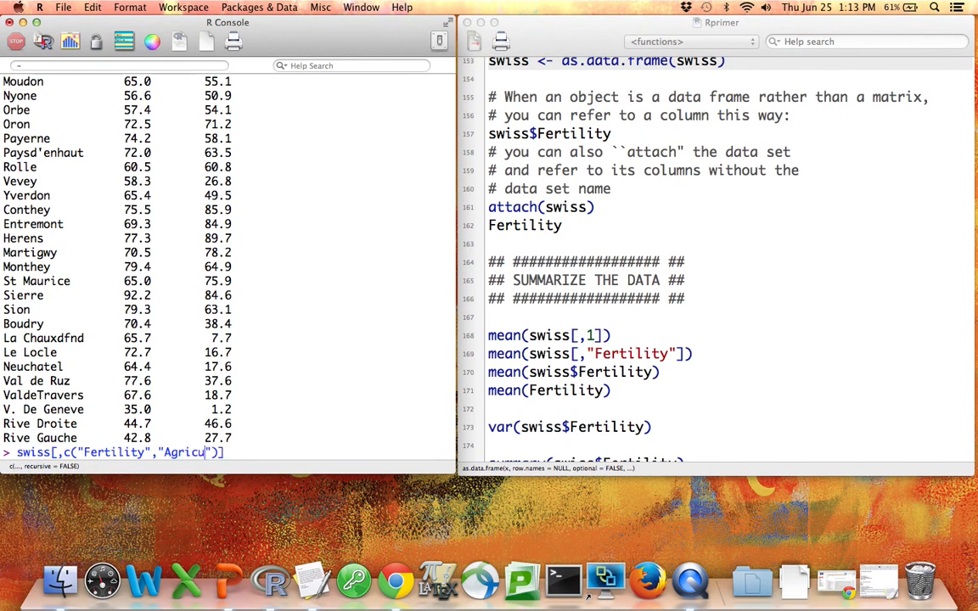
key("Return")
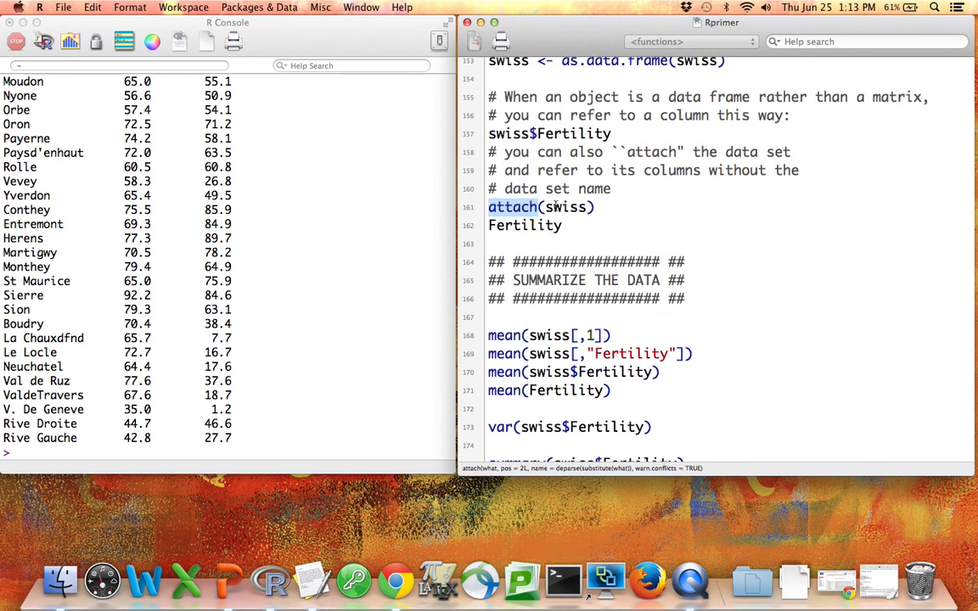
- Run attach(swiss), then print the Fertility column by its bare name
left_click(537, 224)
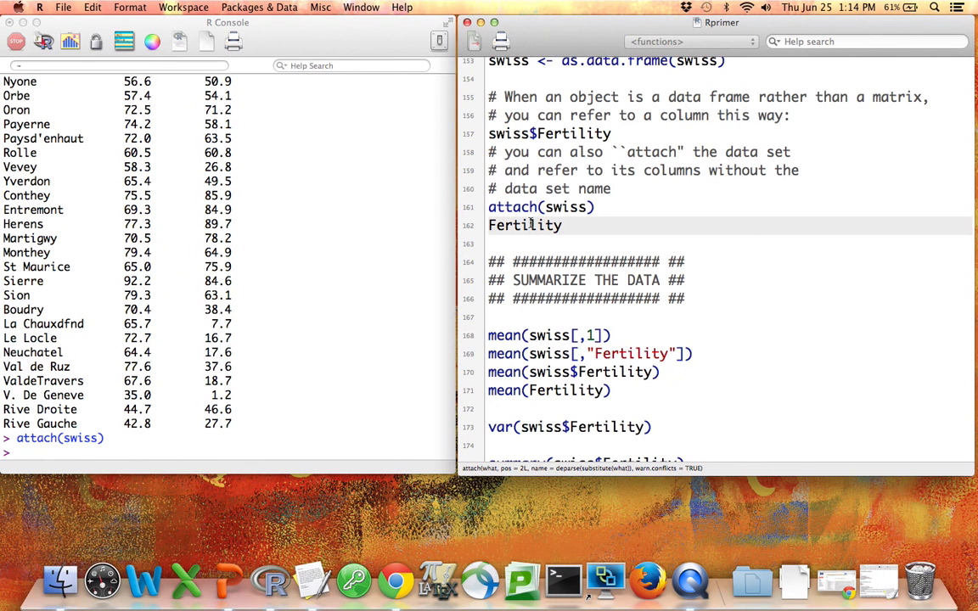
key("Return")
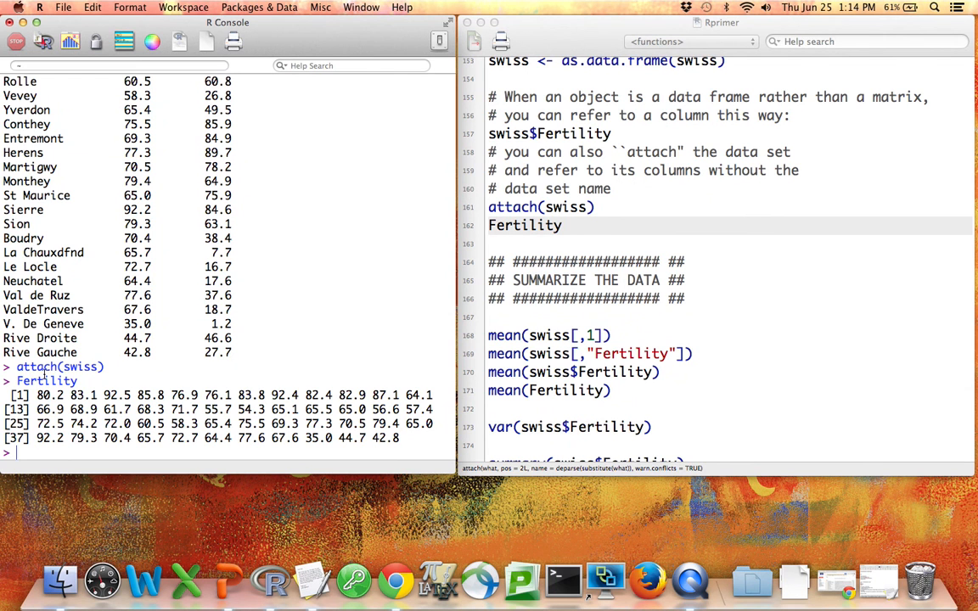
double_click(46, 380)
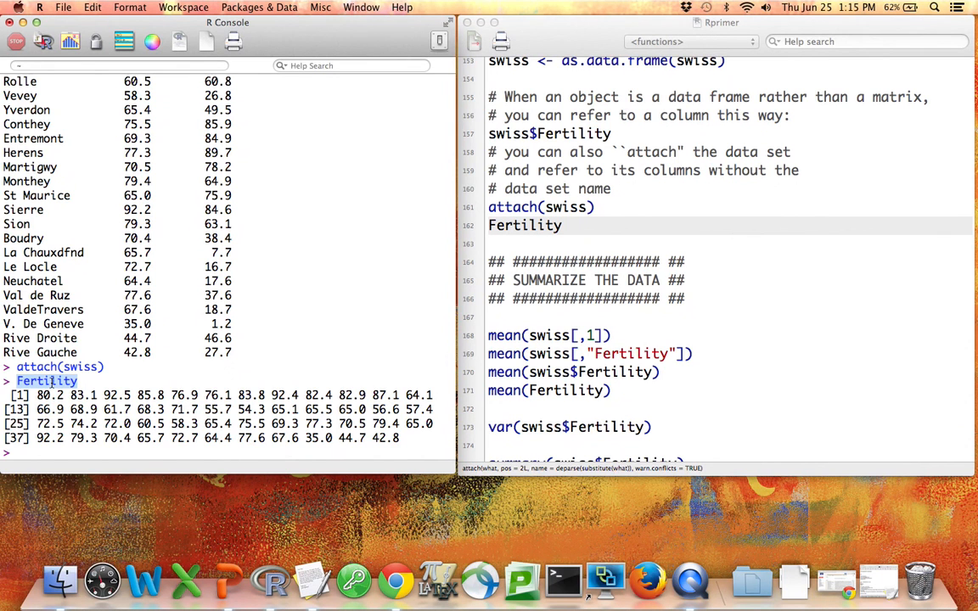
mouse_move(951, 536)
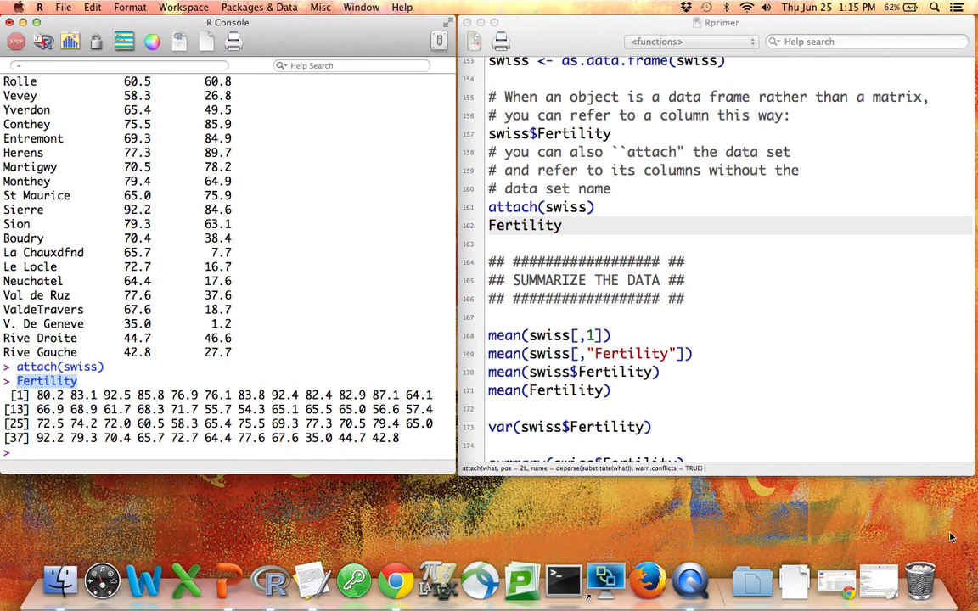